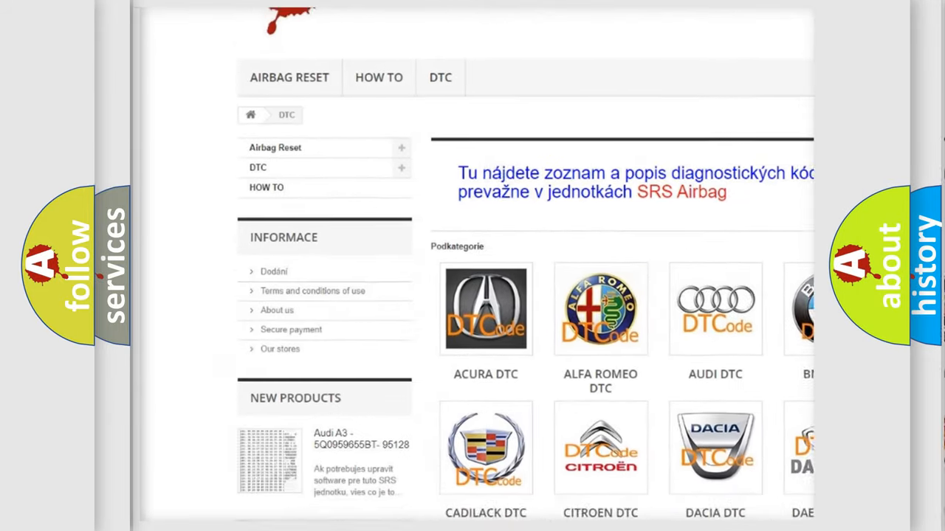
{"action": "scroll", "scroll_direction": "down", "scroll_amount": 3}
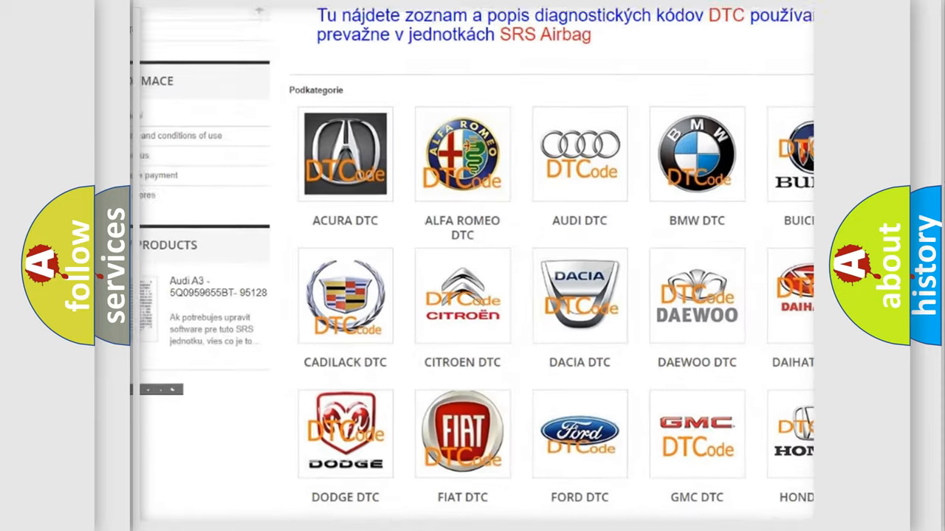
{"action": "scroll", "scroll_direction": "down", "scroll_amount": 3}
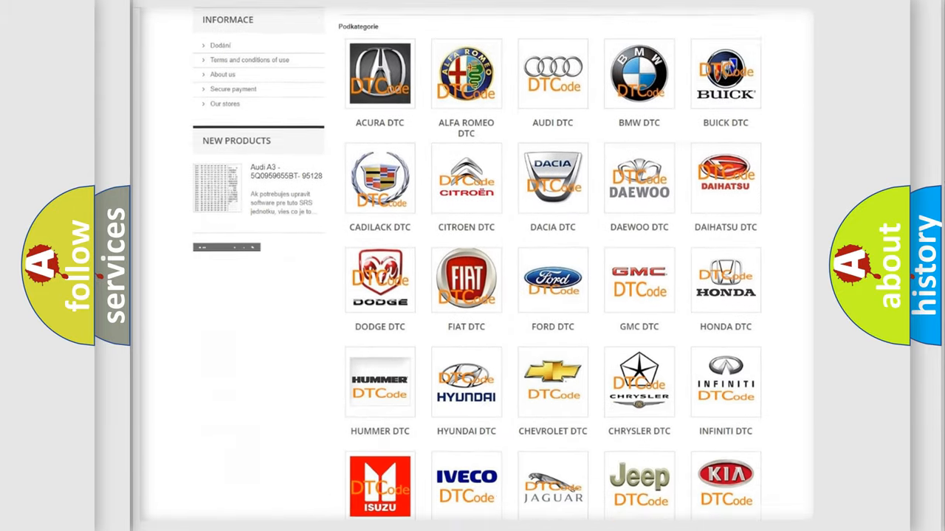
{"action": "scroll", "scroll_direction": "down", "scroll_amount": 3}
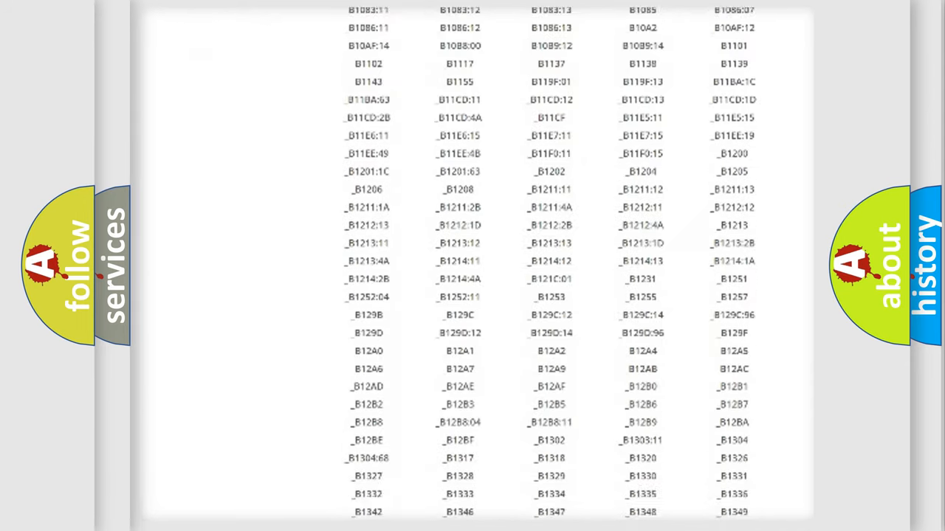
{"action": "scroll", "scroll_direction": "down", "scroll_amount": 3}
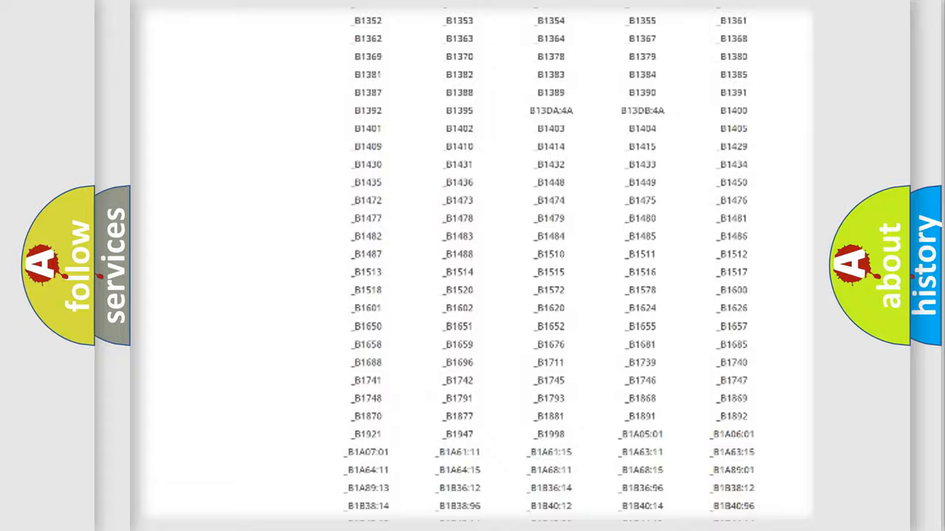